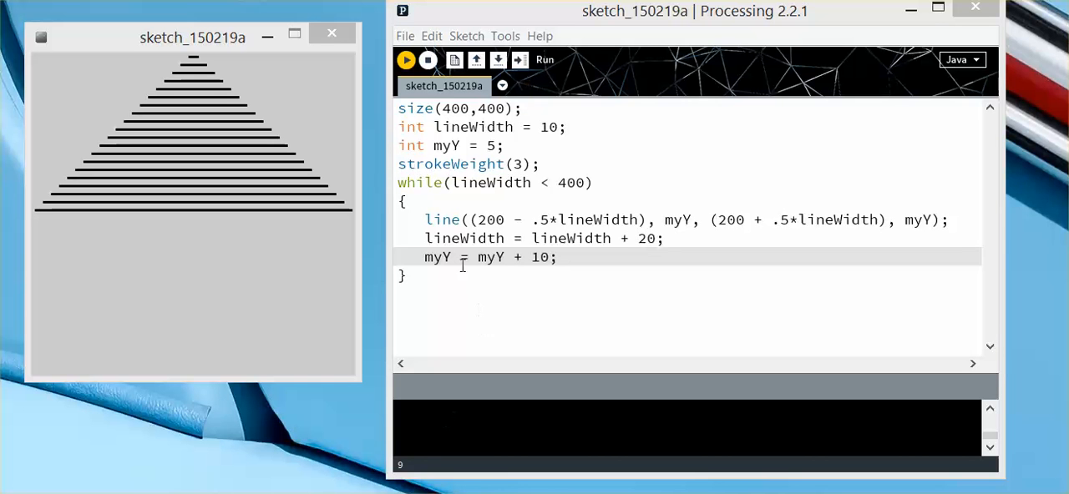
pyautogui.moveTo(430, 143)
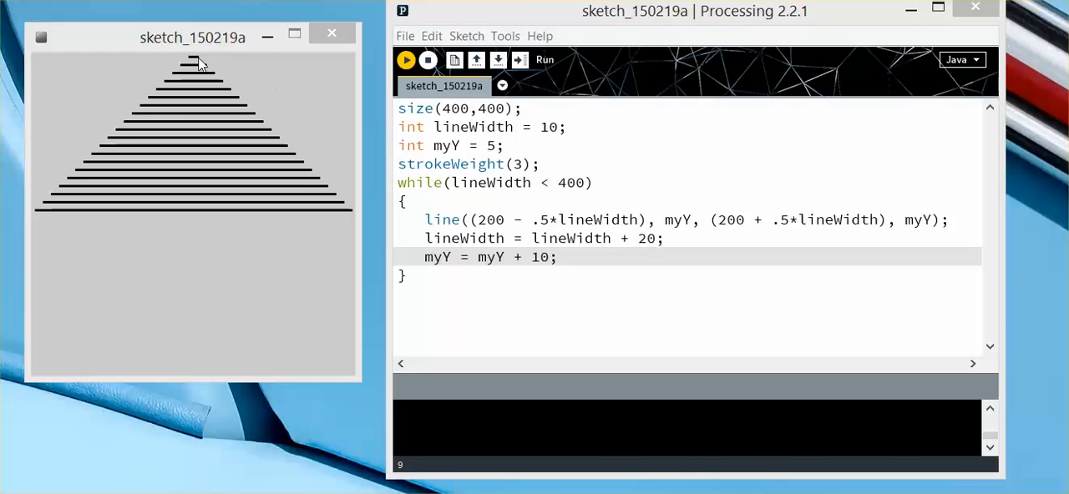
pyautogui.moveTo(186, 123)
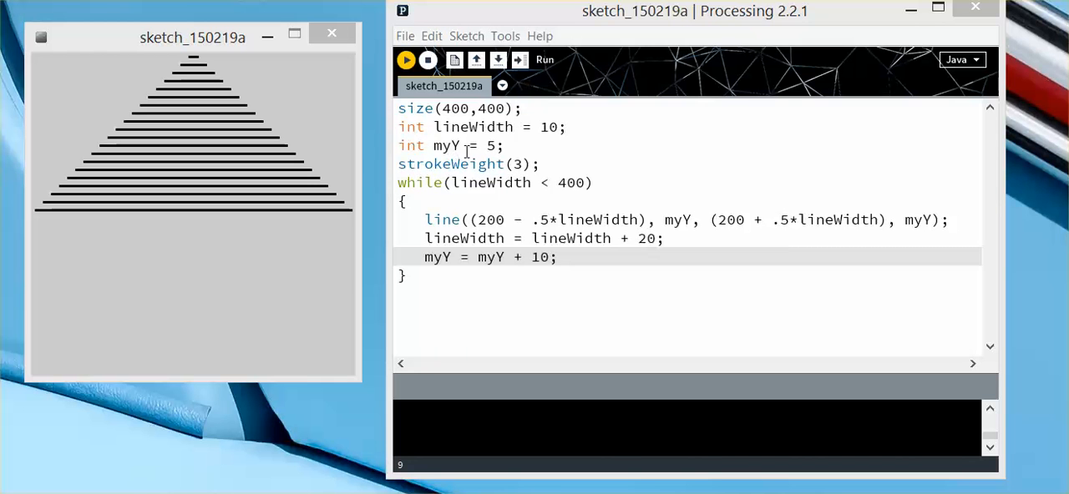
pyautogui.moveTo(104, 76)
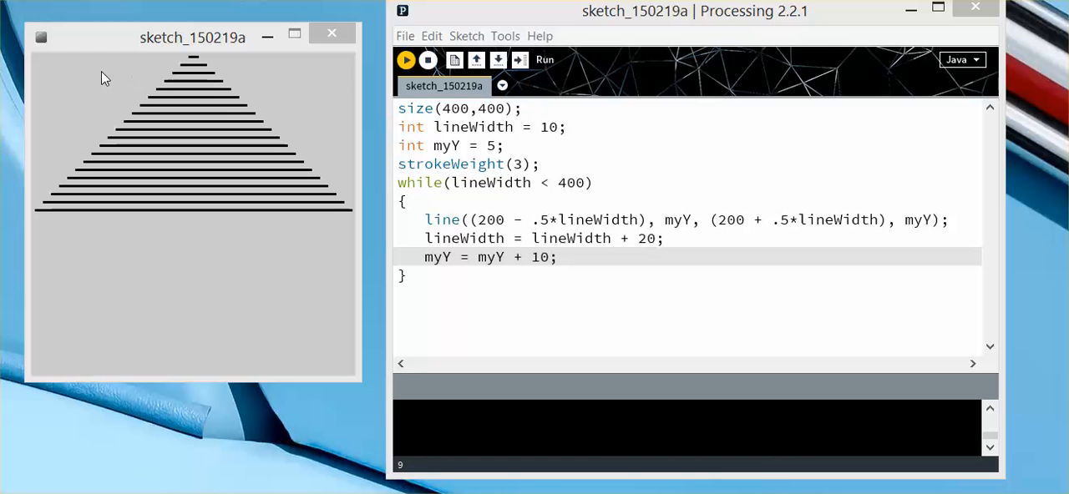
pyautogui.moveTo(43, 201)
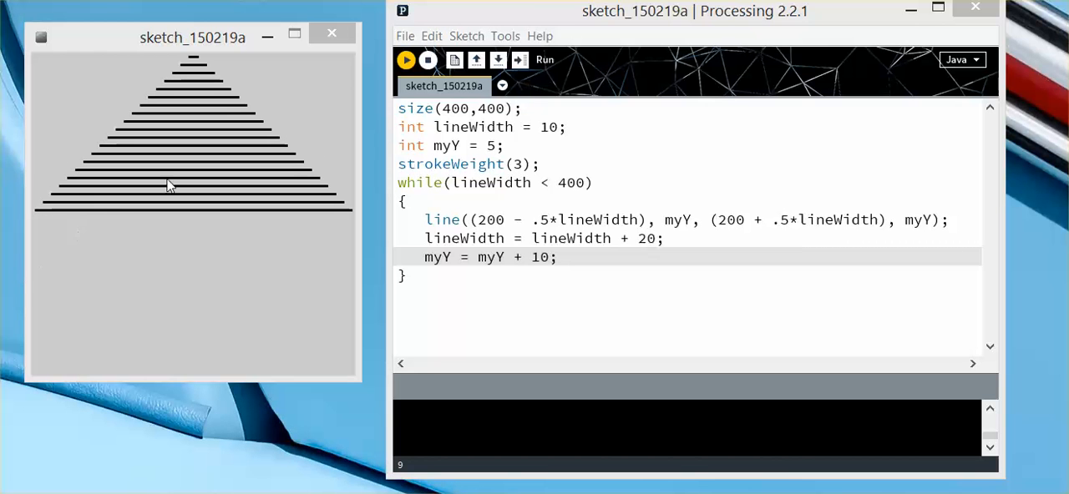
pyautogui.moveTo(501, 110)
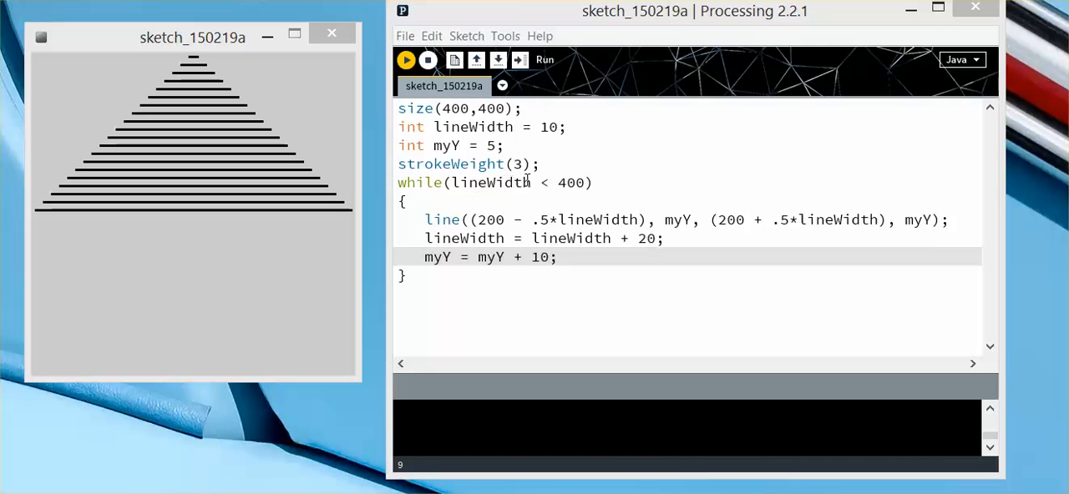
pyautogui.moveTo(213, 204)
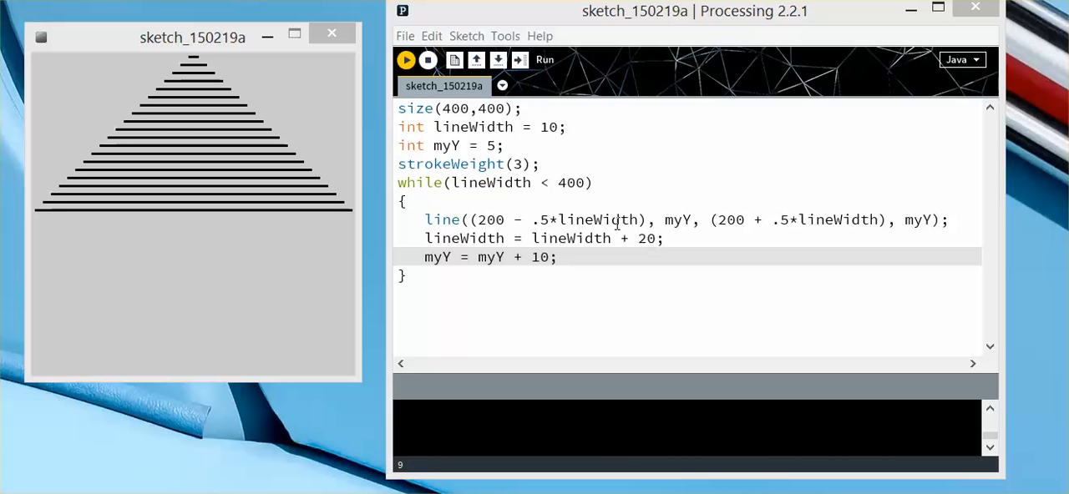
pyautogui.moveTo(371, 214)
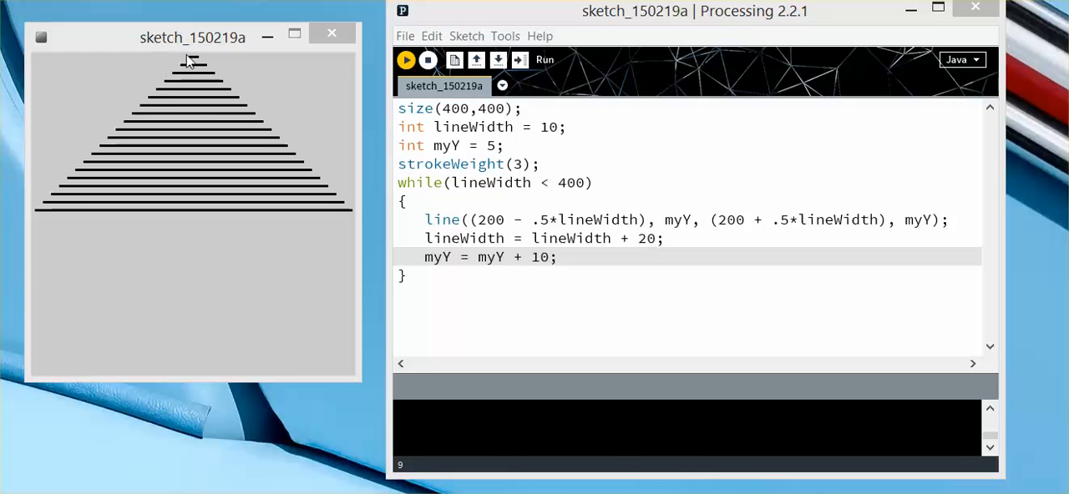
pyautogui.moveTo(187, 65)
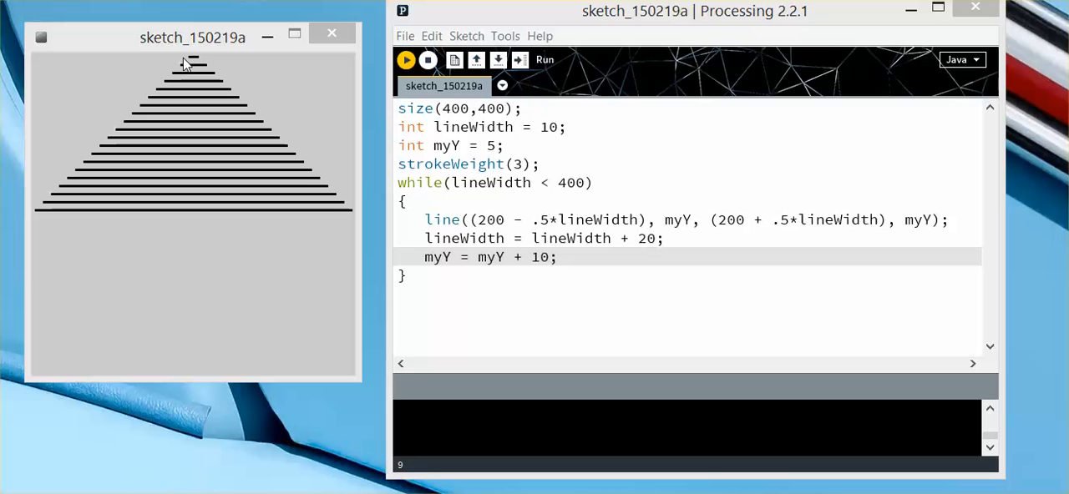
pyautogui.moveTo(207, 60)
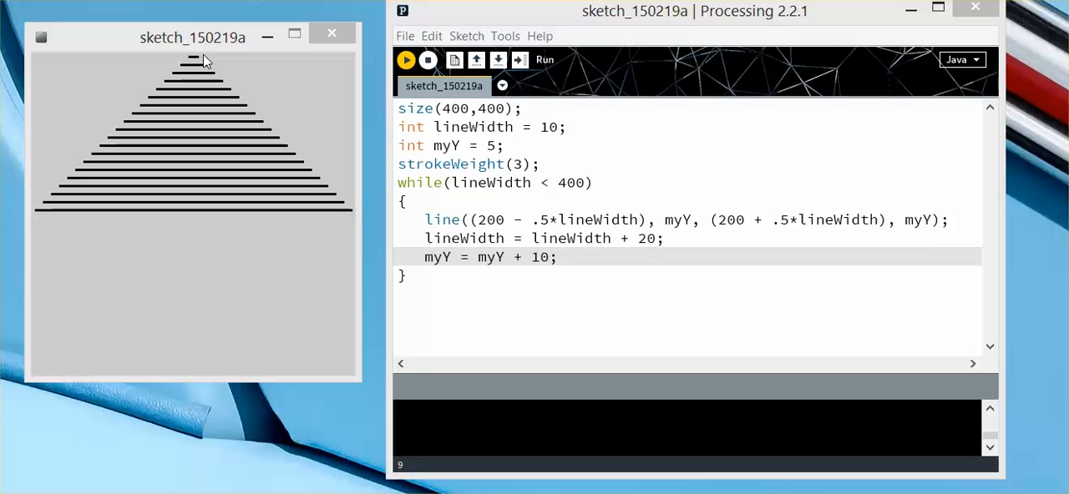
pyautogui.moveTo(224, 64)
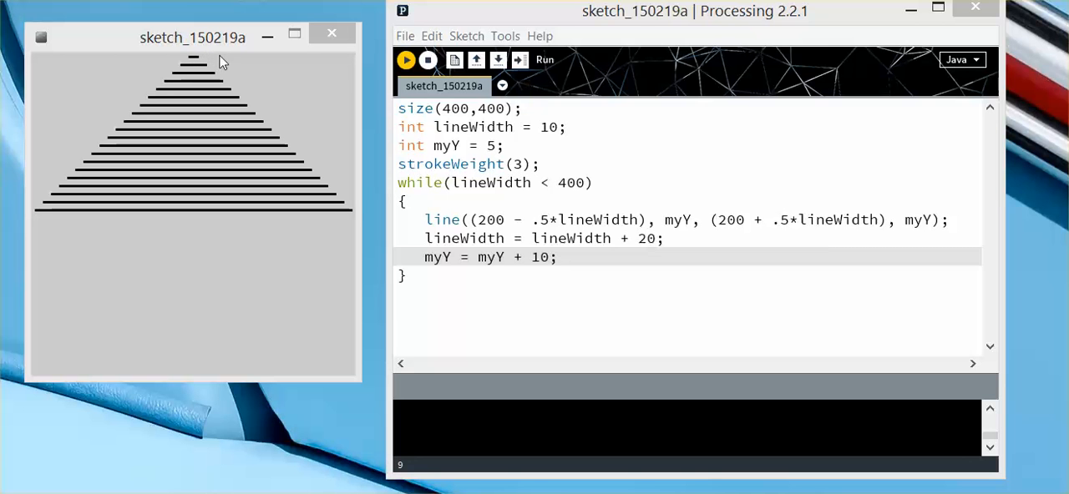
pyautogui.moveTo(209, 165)
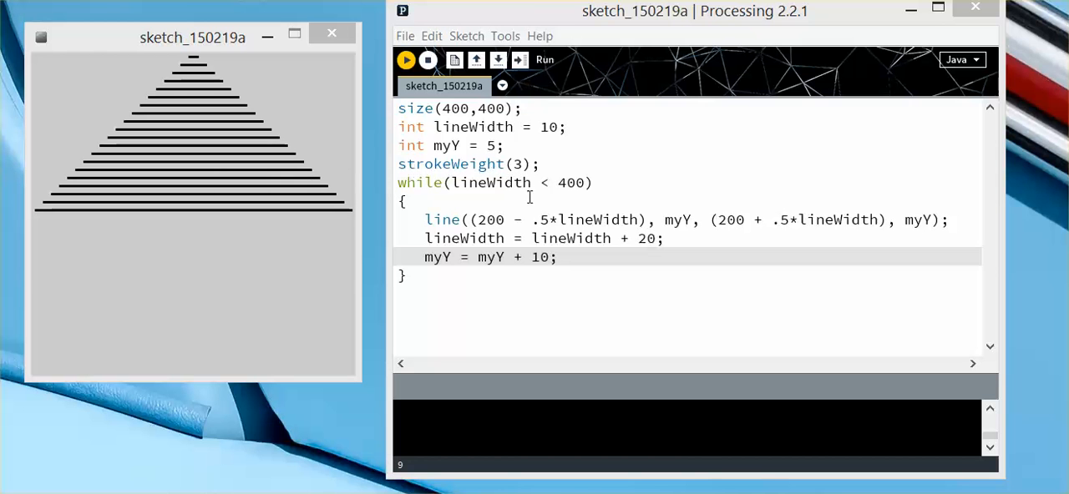
pyautogui.moveTo(238, 104)
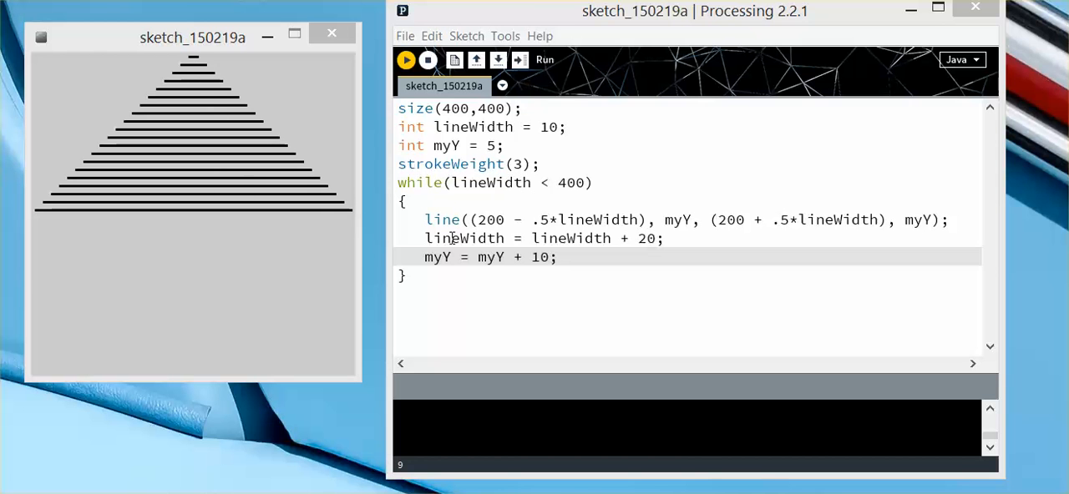
pyautogui.moveTo(160, 75)
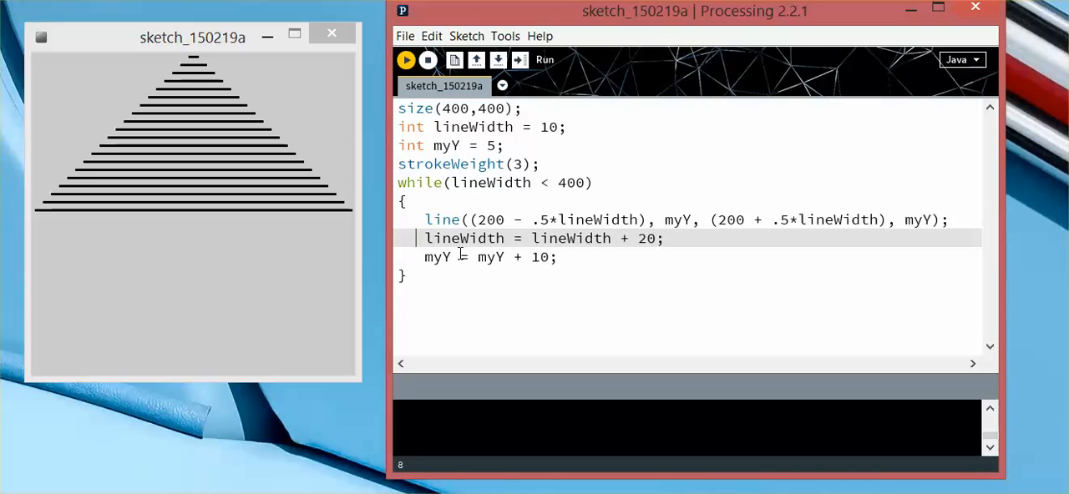
# Comment out the lineWidth increment line and rerun to show no triangle appears
pyautogui.write('//')
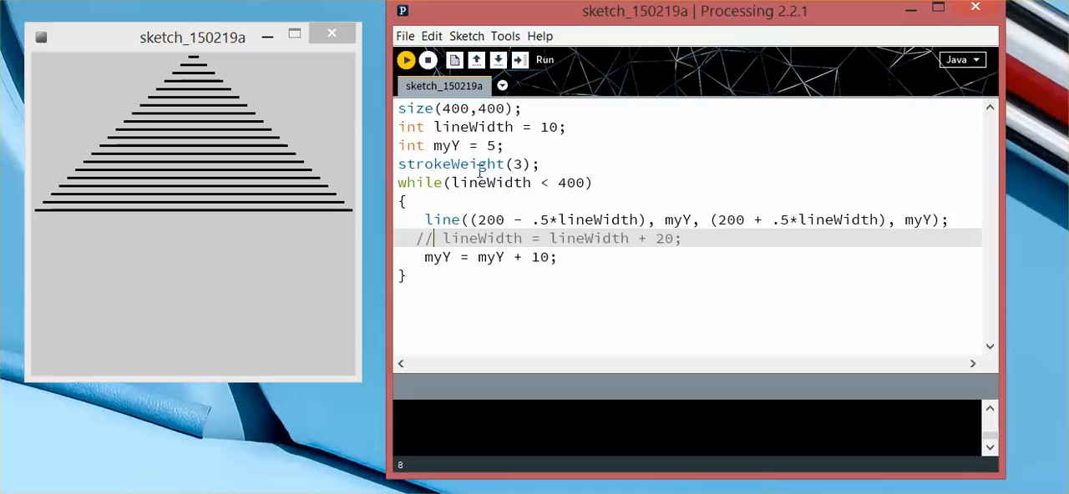
pyautogui.click(428, 60)
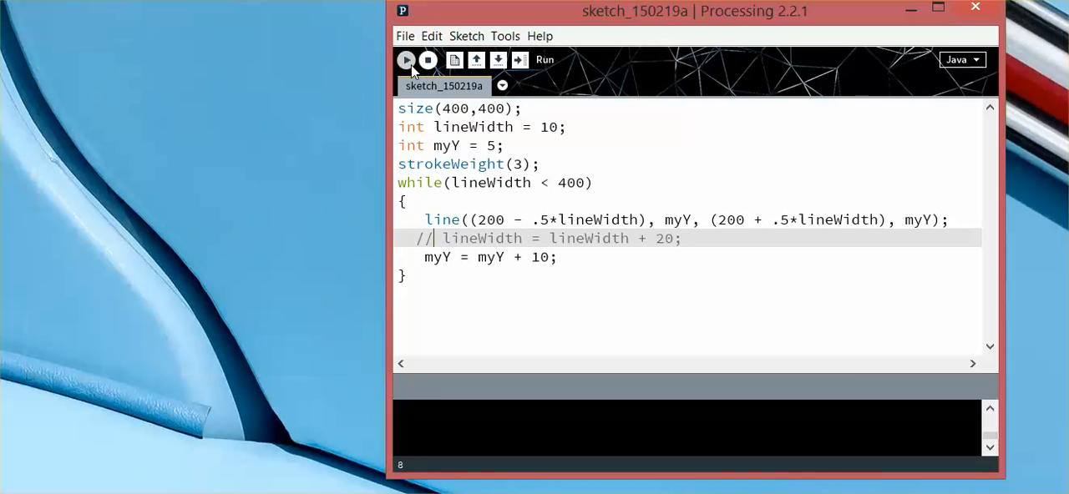
pyautogui.click(404, 60)
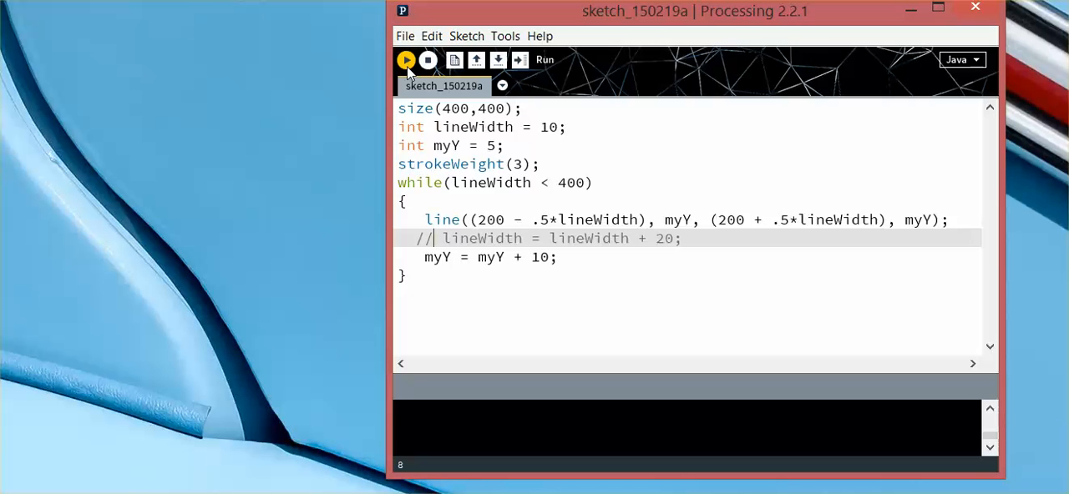
pyautogui.moveTo(409, 83)
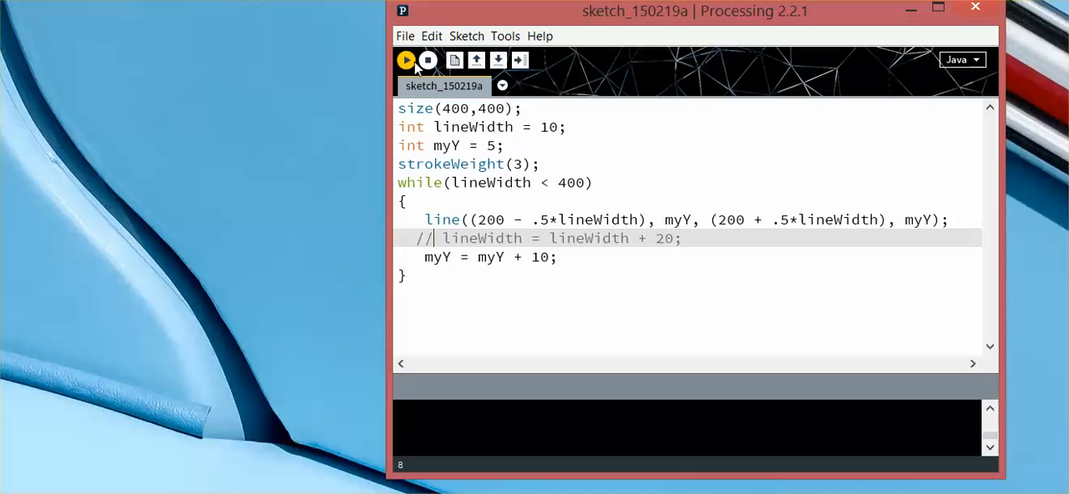
pyautogui.click(404, 60)
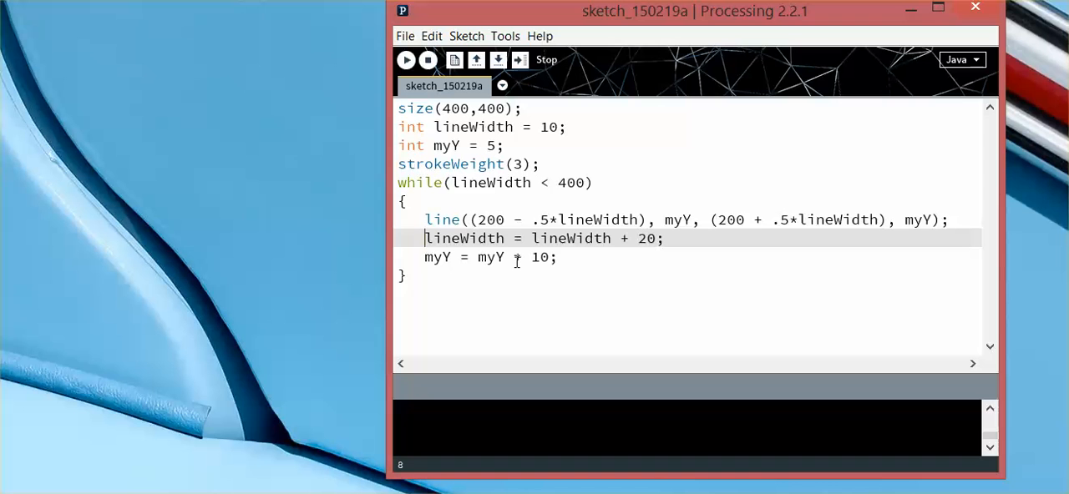
pyautogui.moveTo(586, 218)
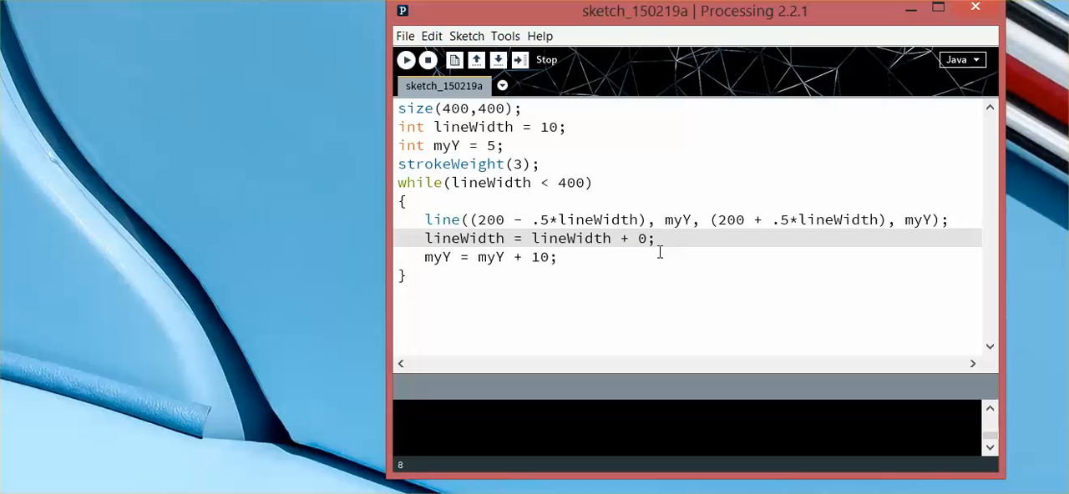
# Set the increment to + 10 and run to draw a finely stepped triangle of lines
pyautogui.write('1')
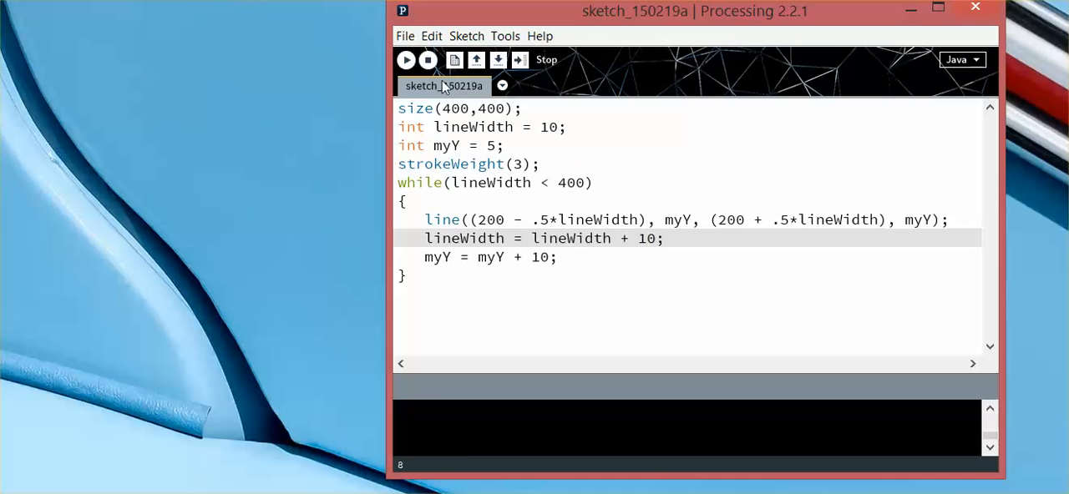
pyautogui.click(408, 60)
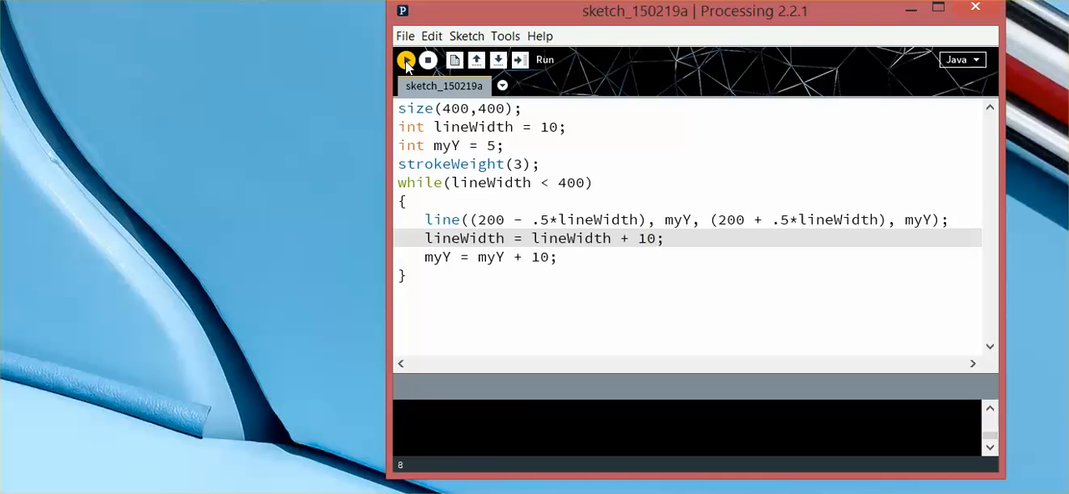
pyautogui.click(405, 60)
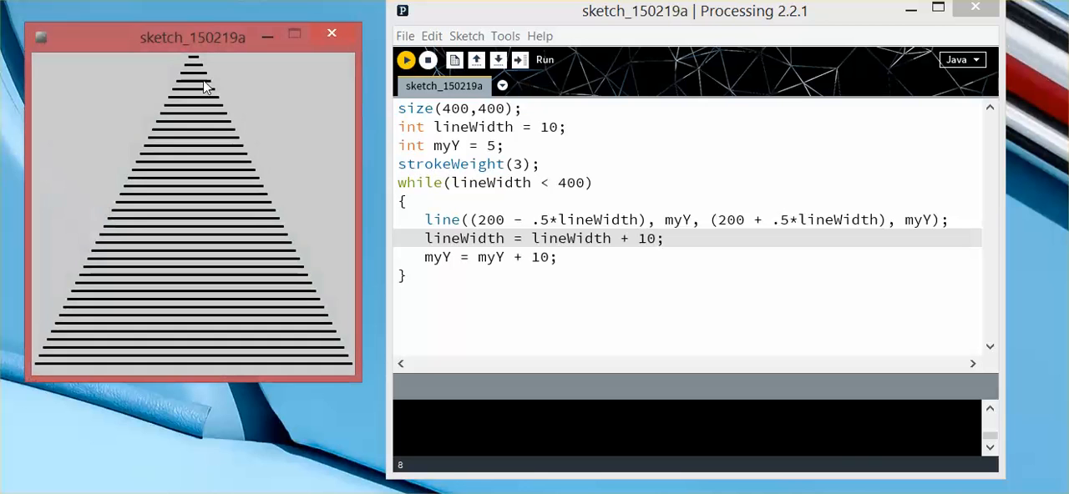
pyautogui.moveTo(327, 374)
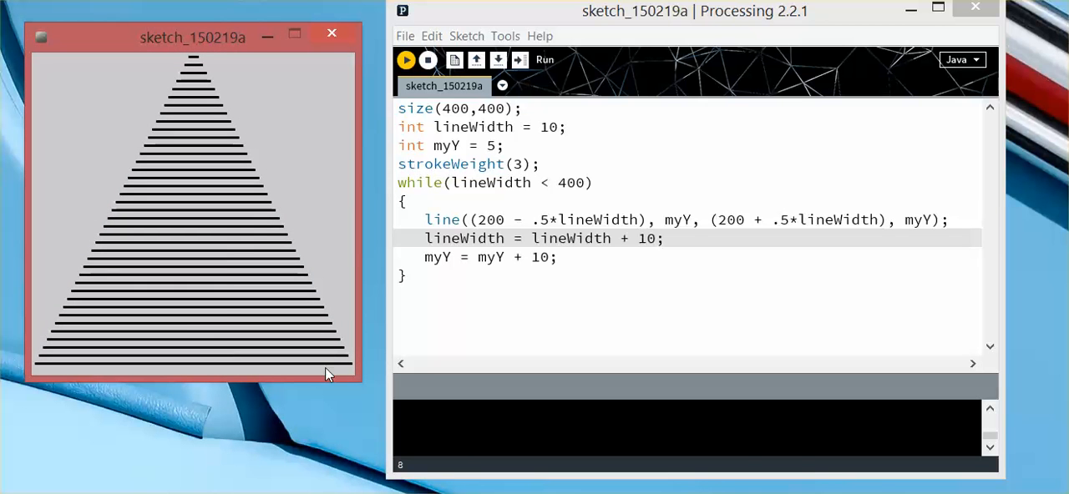
pyautogui.moveTo(234, 374)
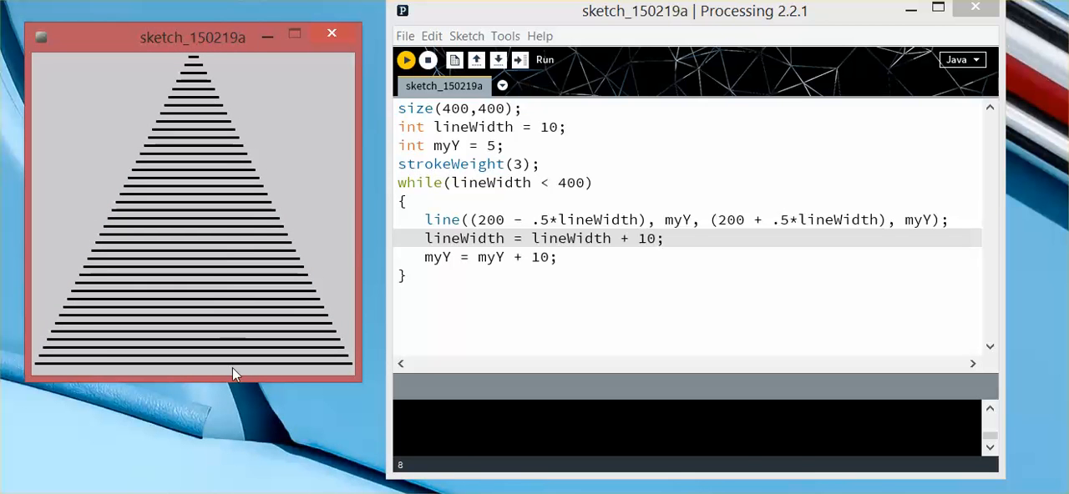
pyautogui.moveTo(277, 347)
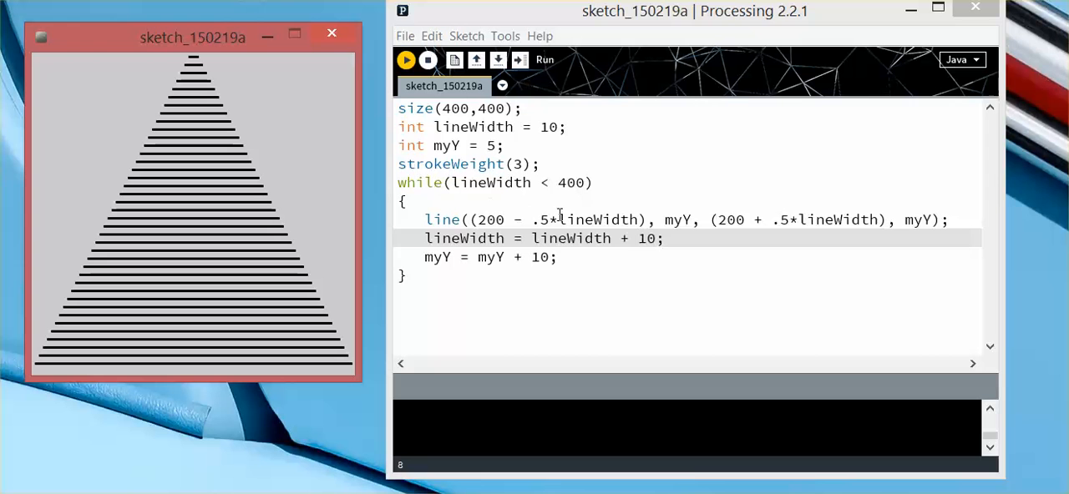
# Change the increment to 40 and rerun, drawing only a few widely spaced lines
pyautogui.doubleClick(648, 237)
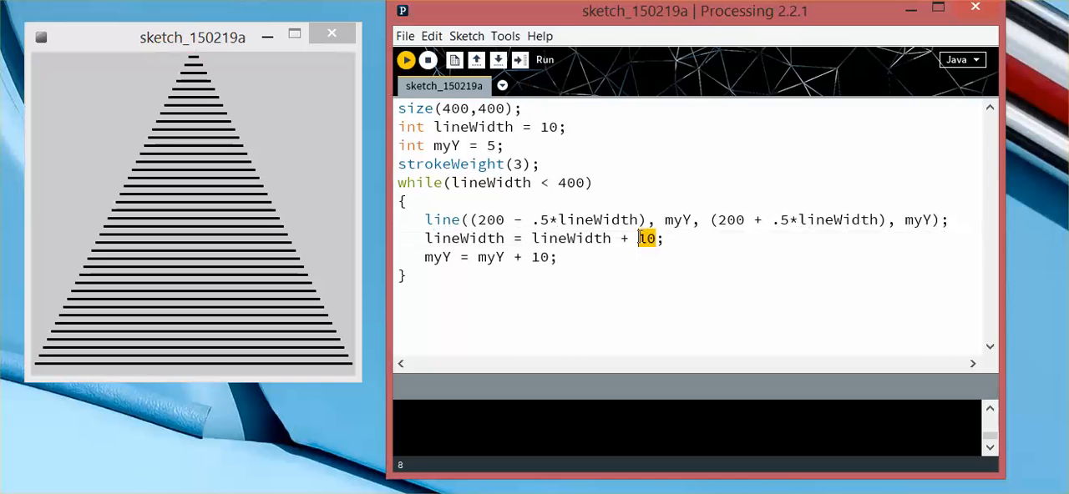
pyautogui.write('4')
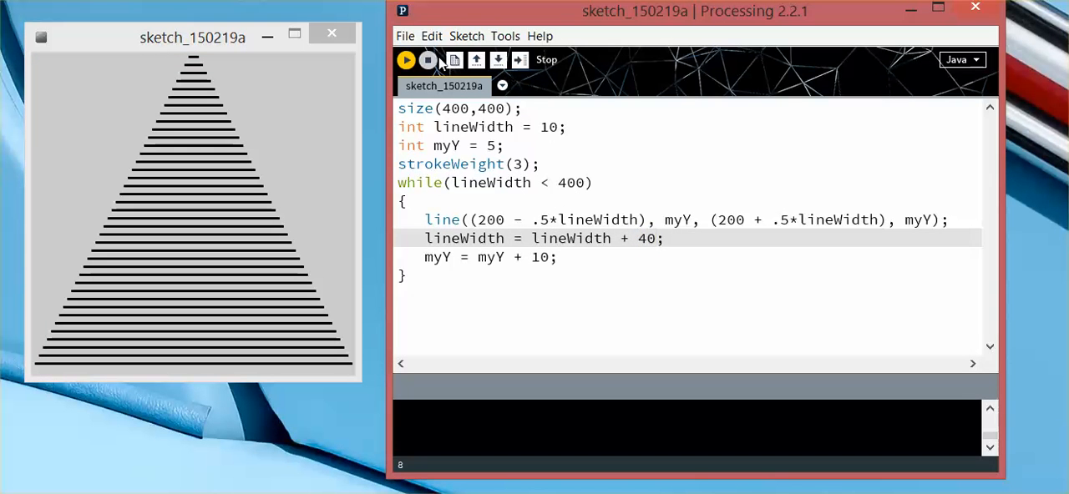
pyautogui.click(427, 61)
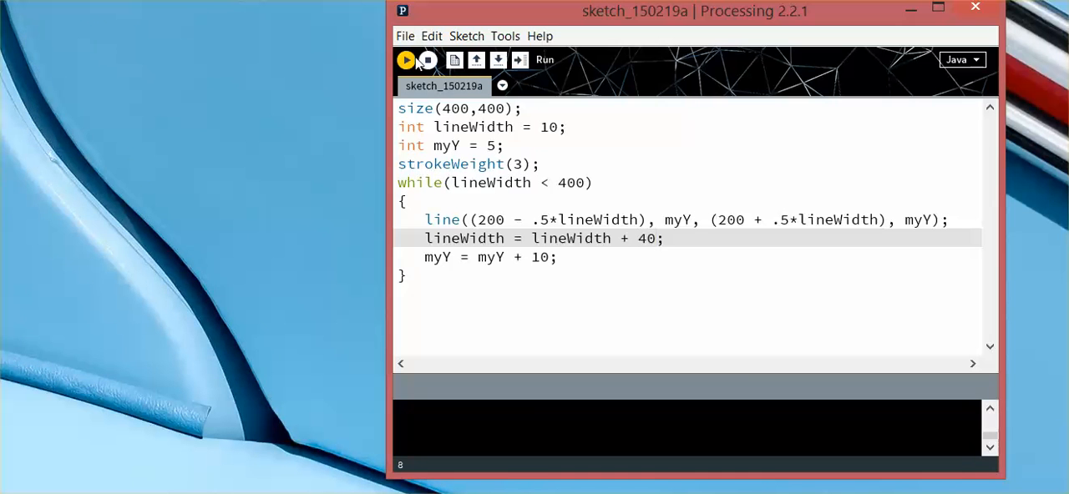
pyautogui.click(405, 60)
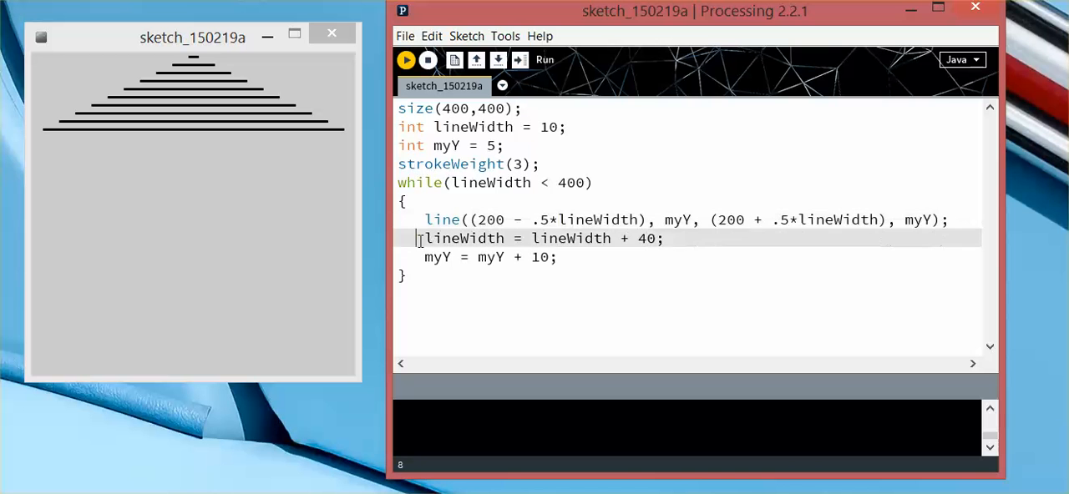
# Comment out the increment line with // again and stop the running sketch
pyautogui.write('//')
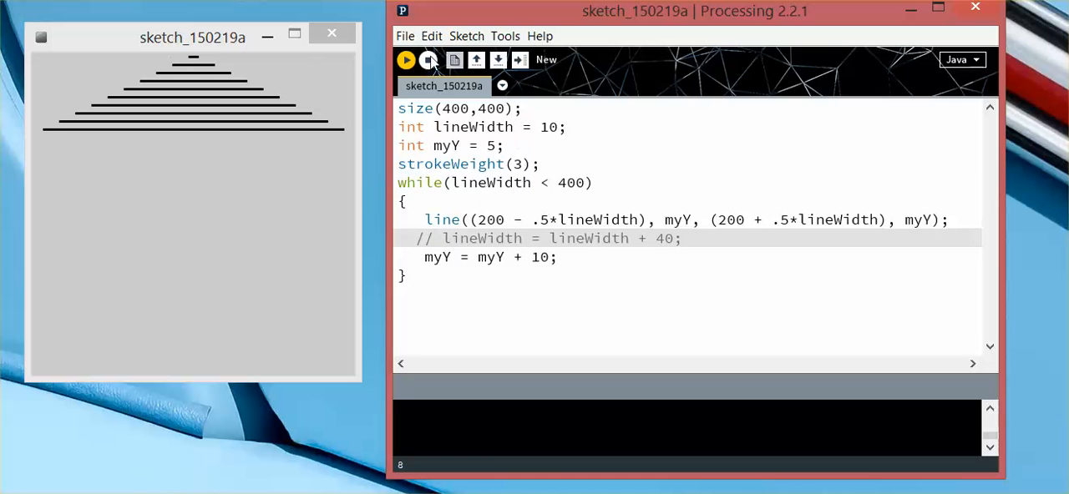
pyautogui.click(430, 60)
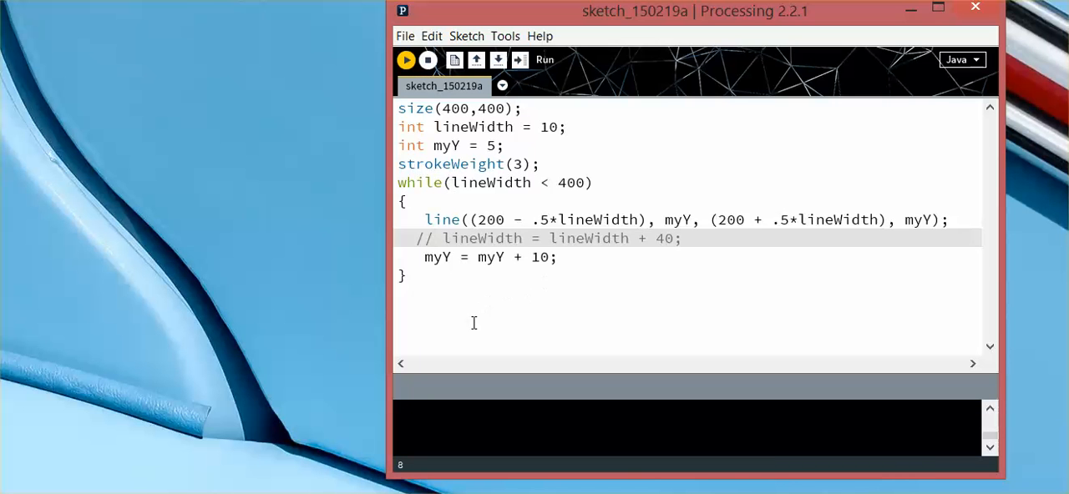
pyautogui.moveTo(481, 281)
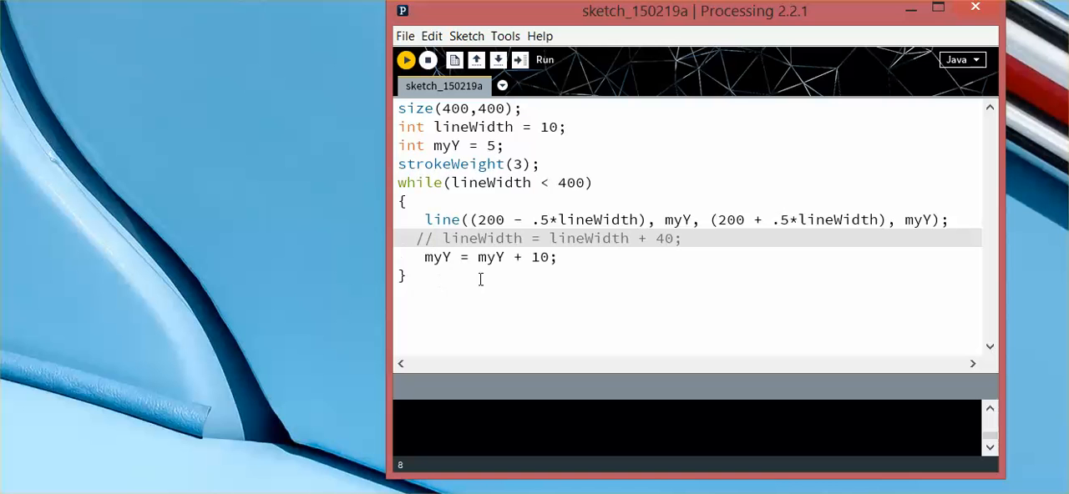